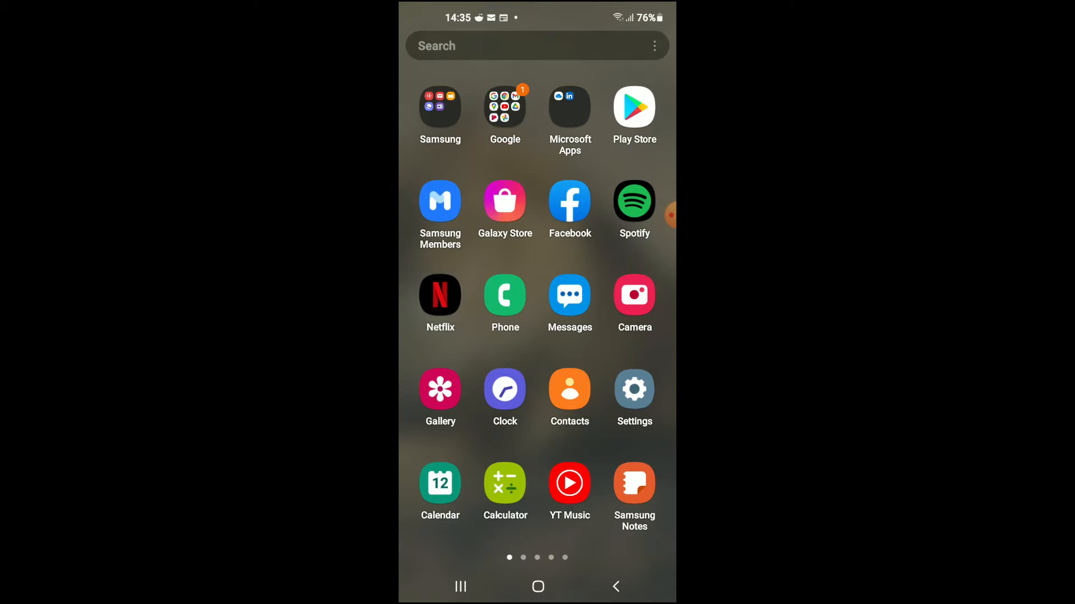
- Launch Settings from the home screen and scroll the main menu toward Digital Wellbeing
click(633, 389)
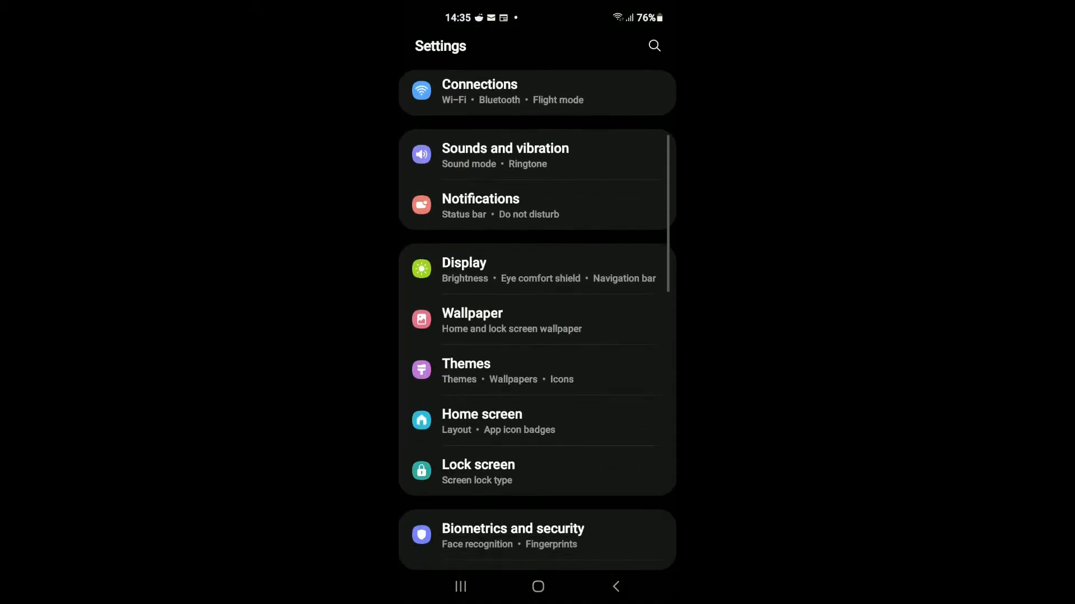
scroll(down, 3)
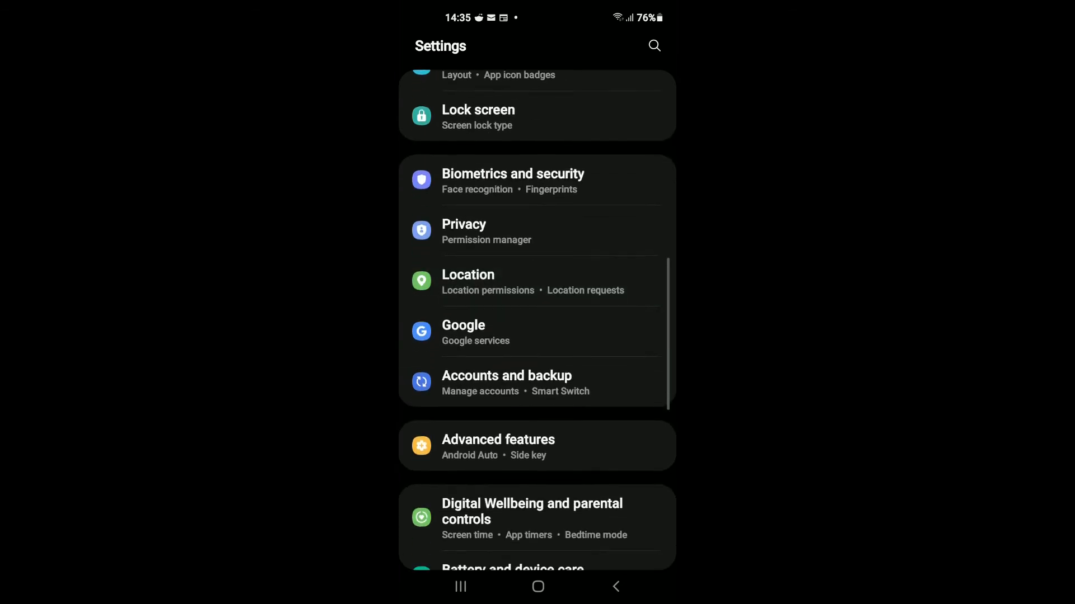
scroll(up, 3)
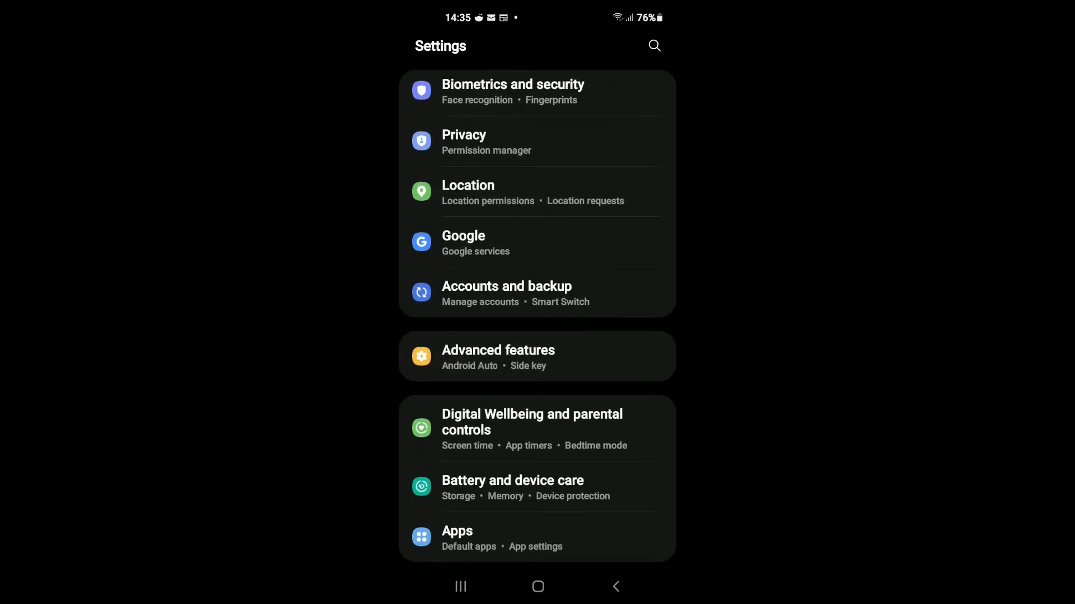
- Enter Digital Wellbeing and parental controls and scroll to the Ways to disconnect section with Bedtime mode
click(530, 423)
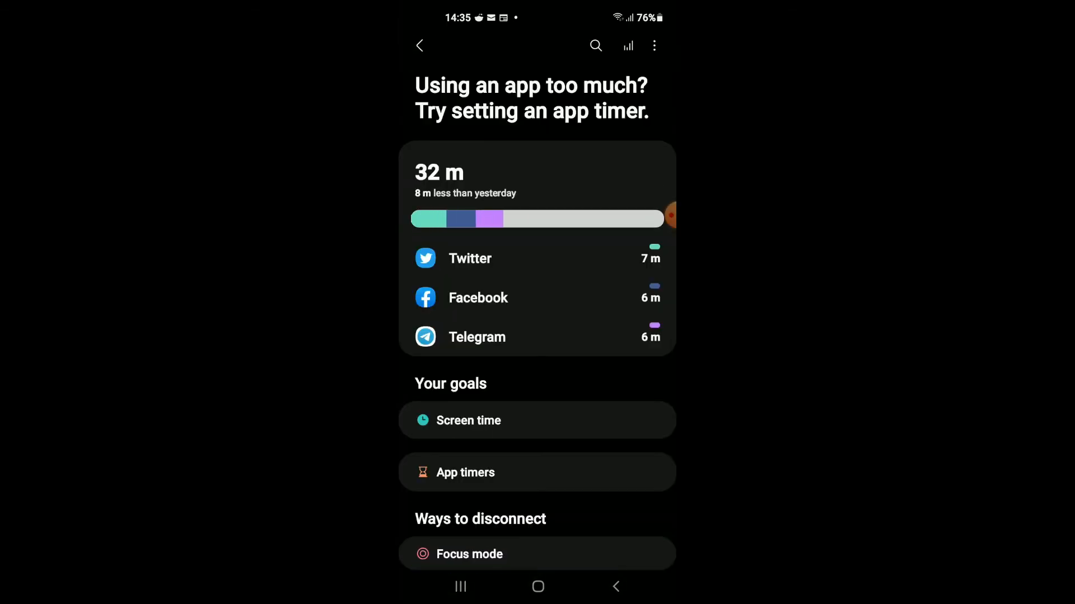
scroll(down, 3)
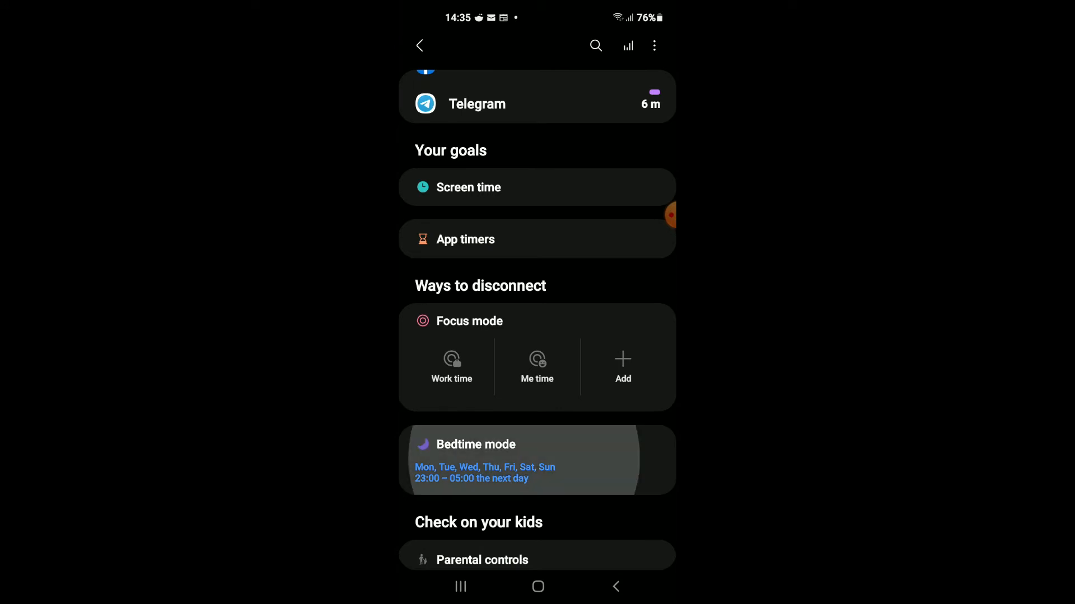
- Enter Bedtime mode and switch off 'Turn on as scheduled', hiding the 23:00–05:00 schedule
click(536, 460)
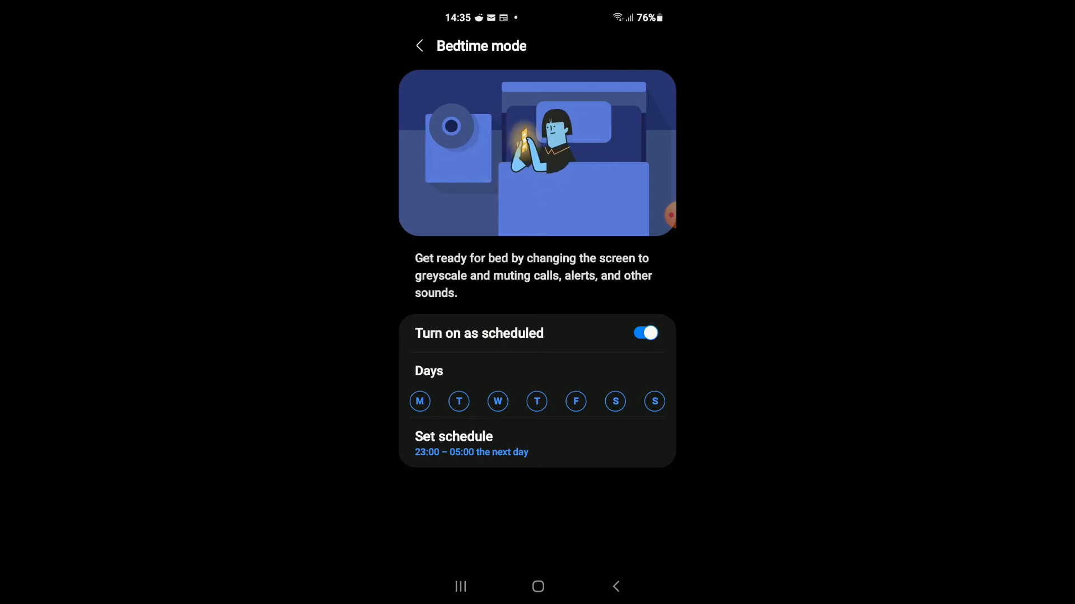
click(644, 334)
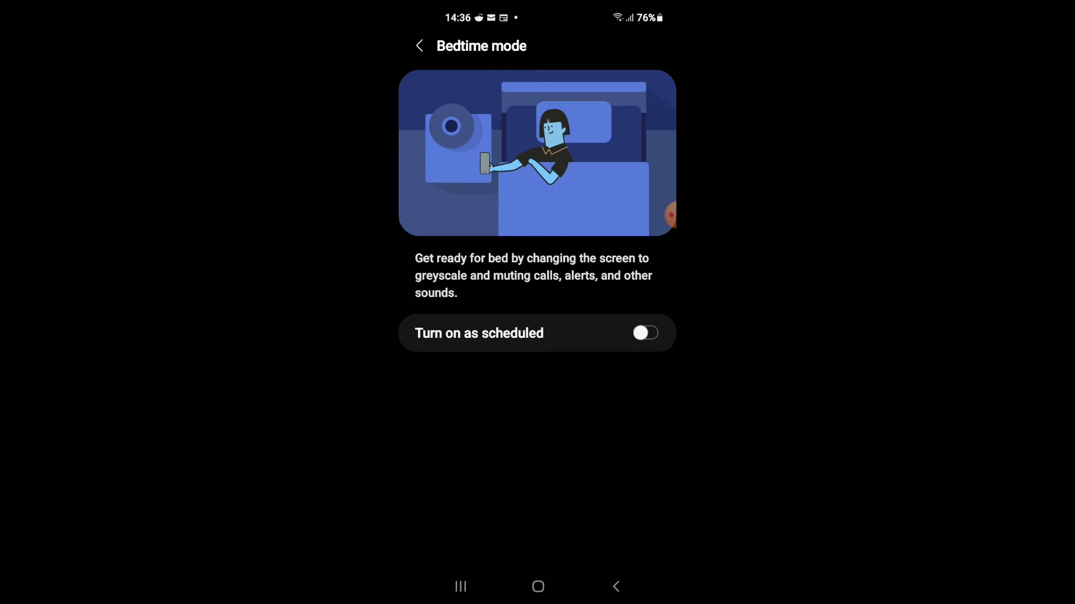